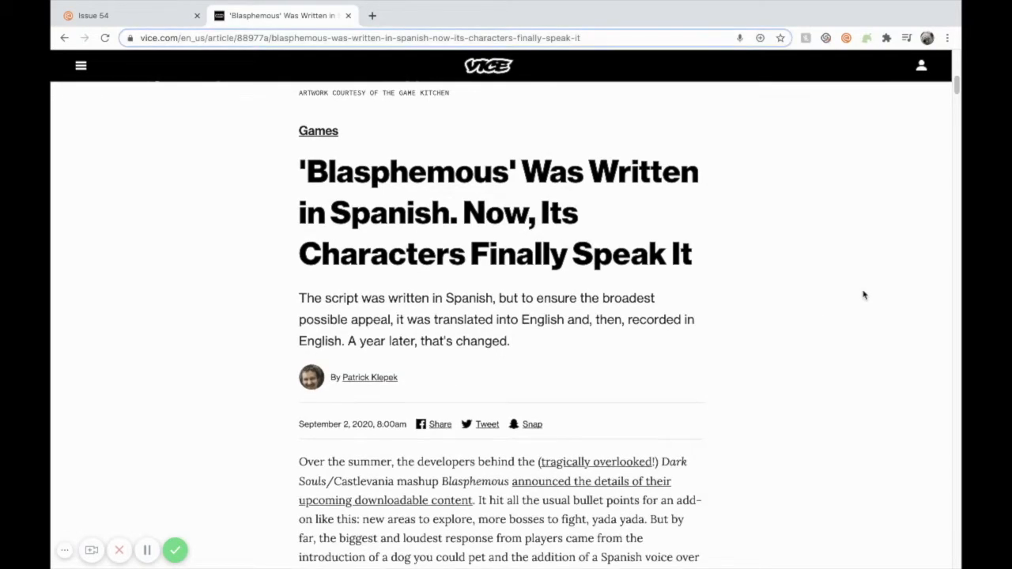
pyautogui.moveTo(854, 291)
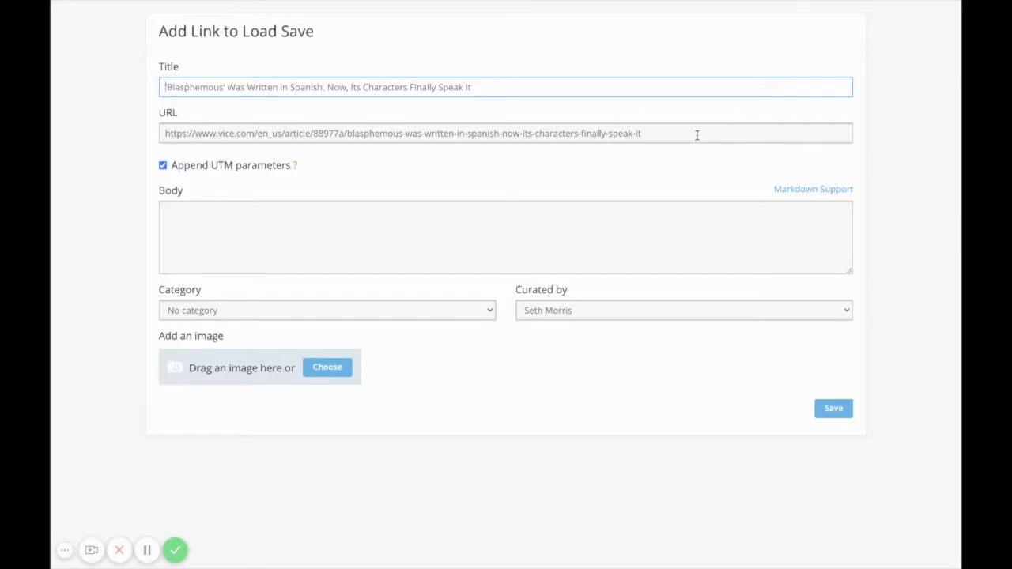
pyautogui.moveTo(598, 240)
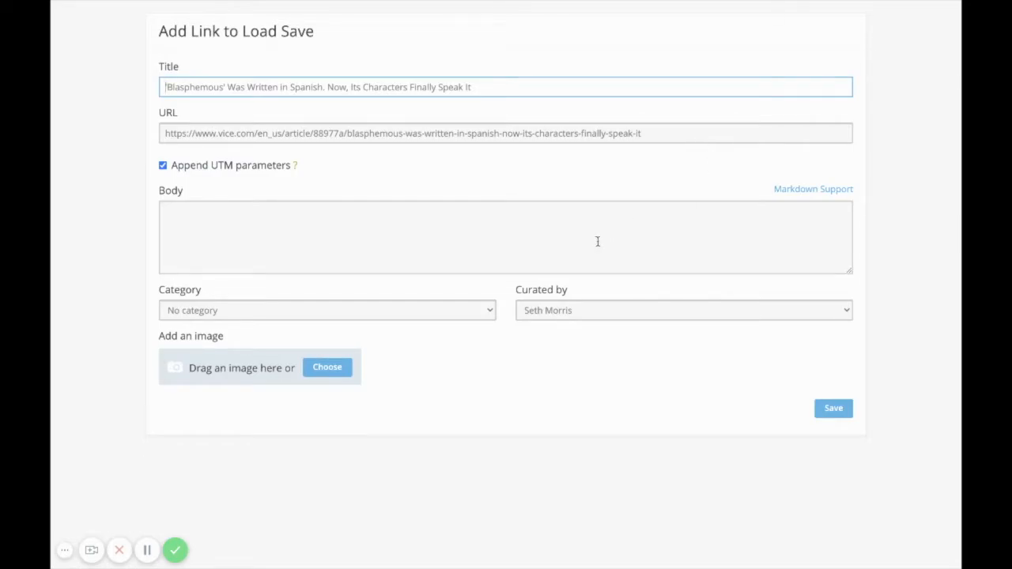
pyautogui.moveTo(383, 374)
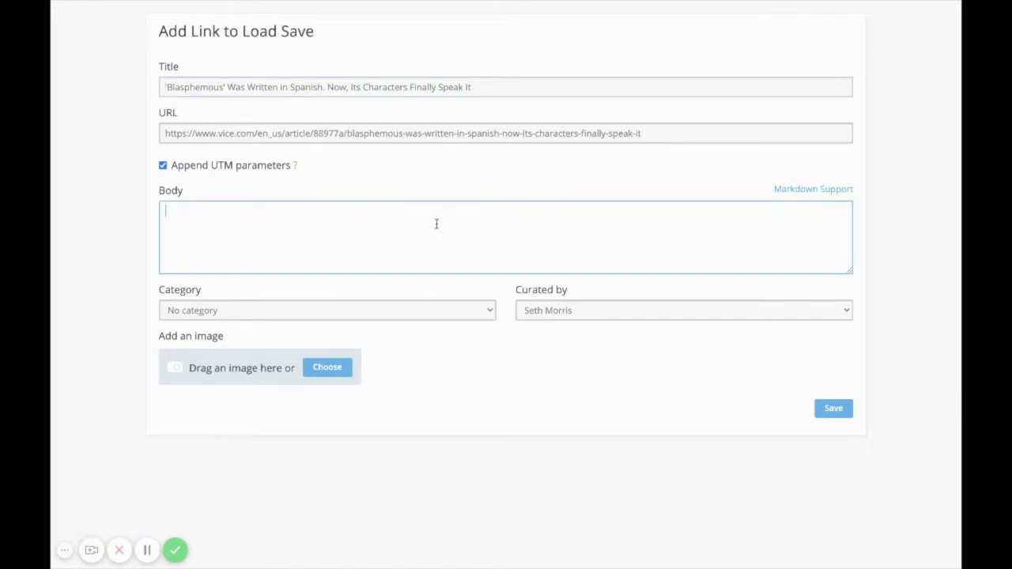
# Step: Write the 'incredible story about a game returning to its roots' commentary and file it under Development
pyautogui.write('What an incredible story about a game returning to its roots. I love that the developers were finally able to share this game in the way it was meant to be experienced.')
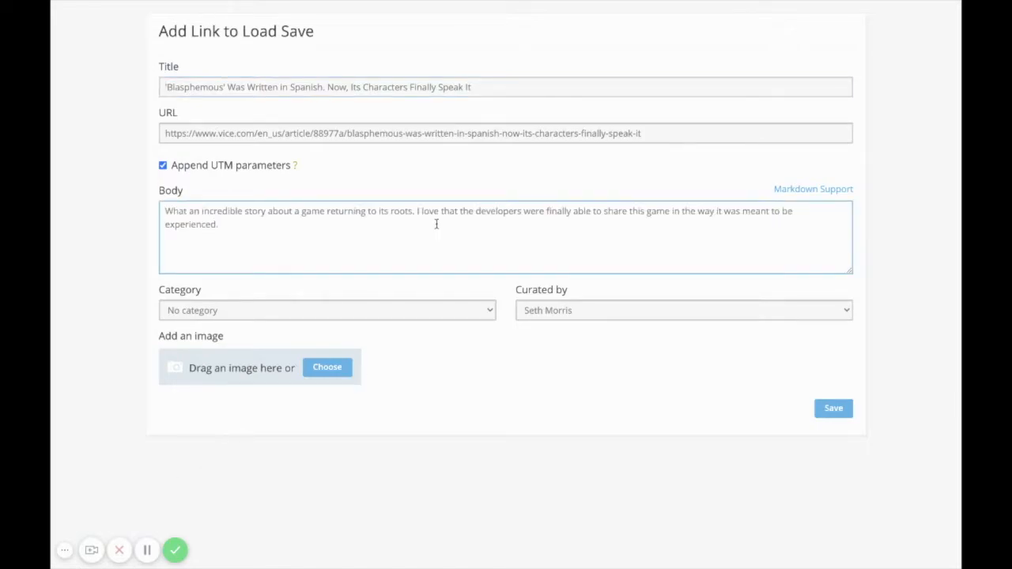
pyautogui.click(326, 310)
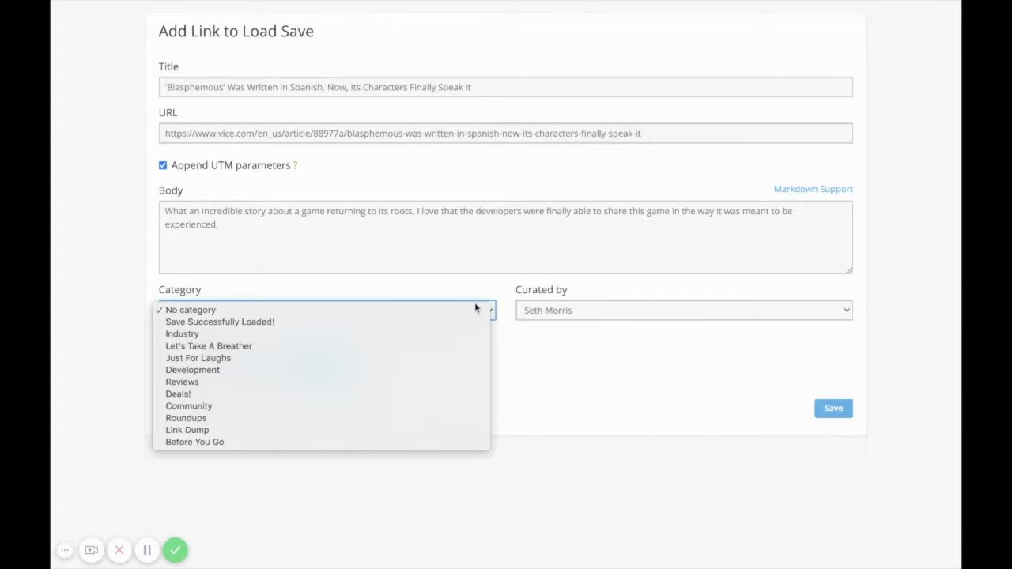
pyautogui.click(193, 370)
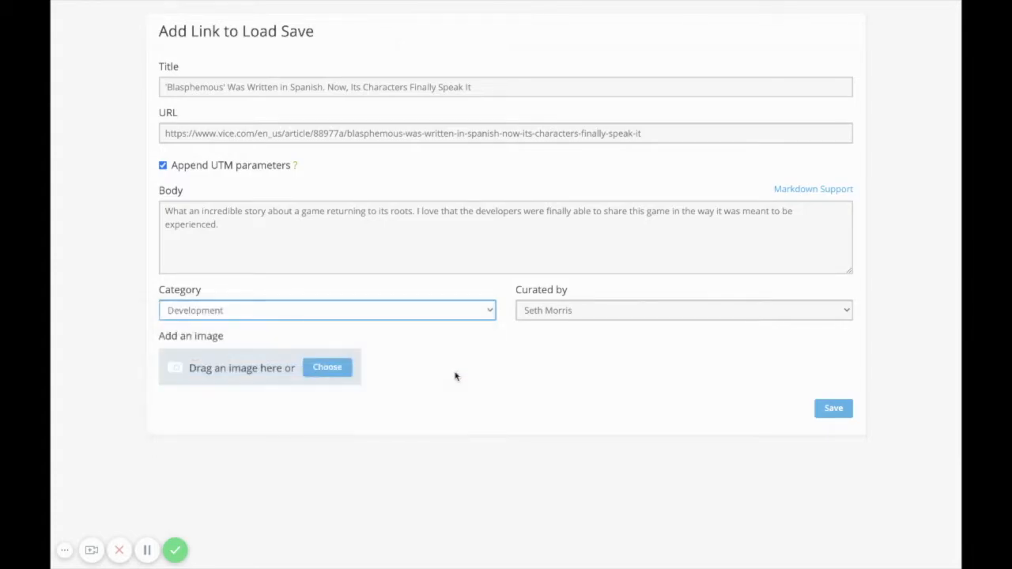
# Step: Attach the Blasphemous.png screenshot as the image and save the link to the issue
pyautogui.click(326, 367)
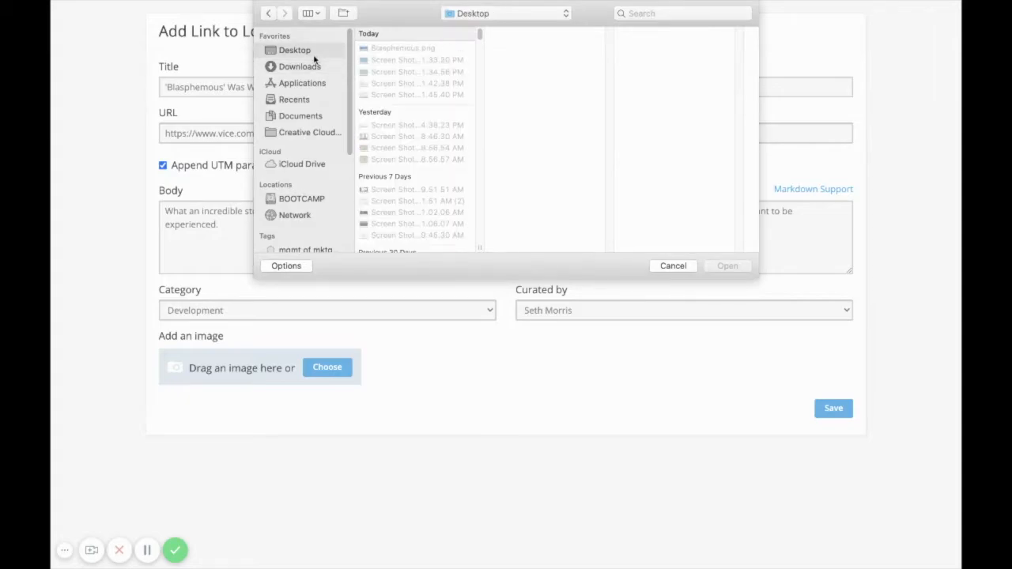
pyautogui.click(399, 48)
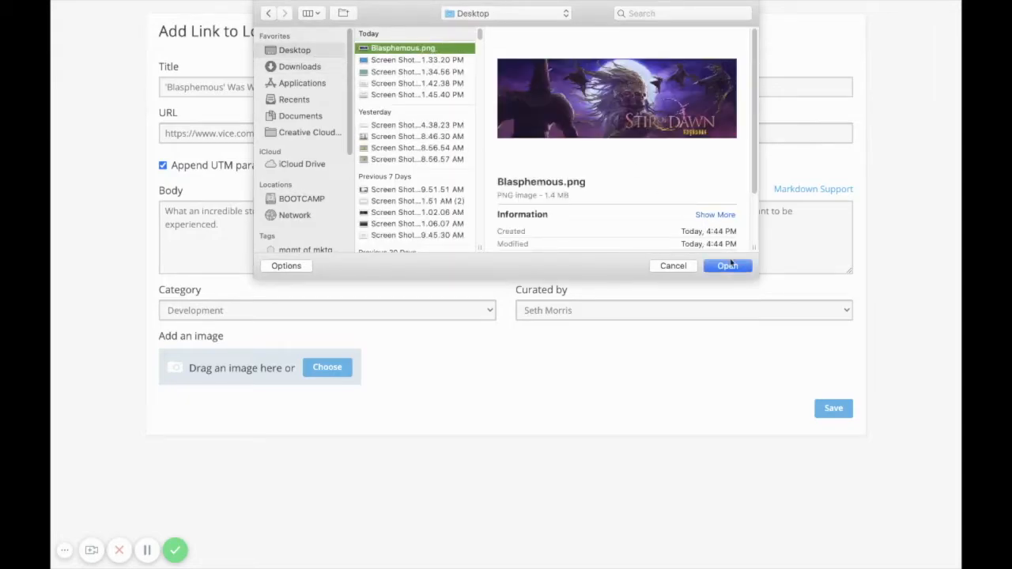
pyautogui.click(727, 266)
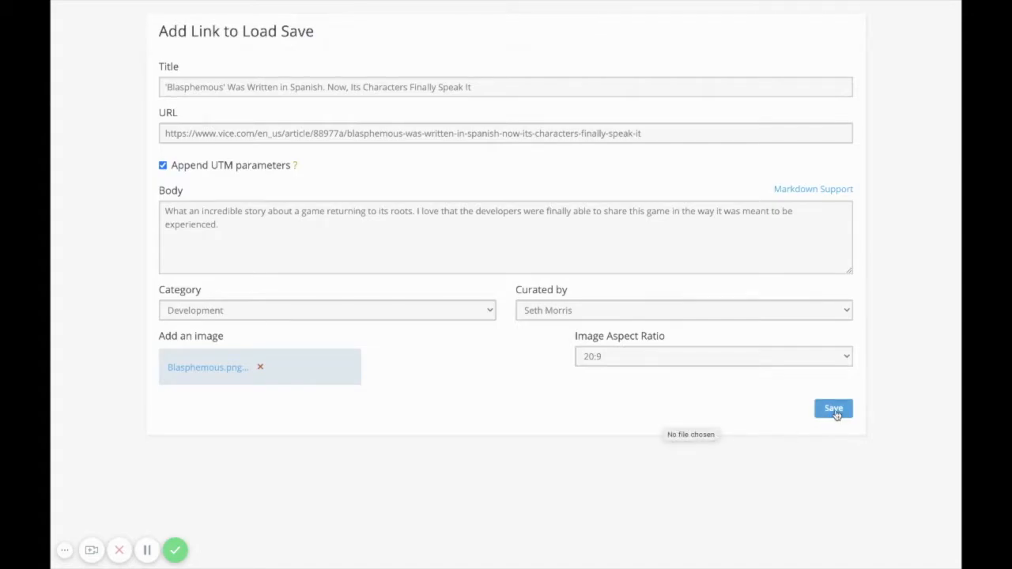
pyautogui.click(832, 408)
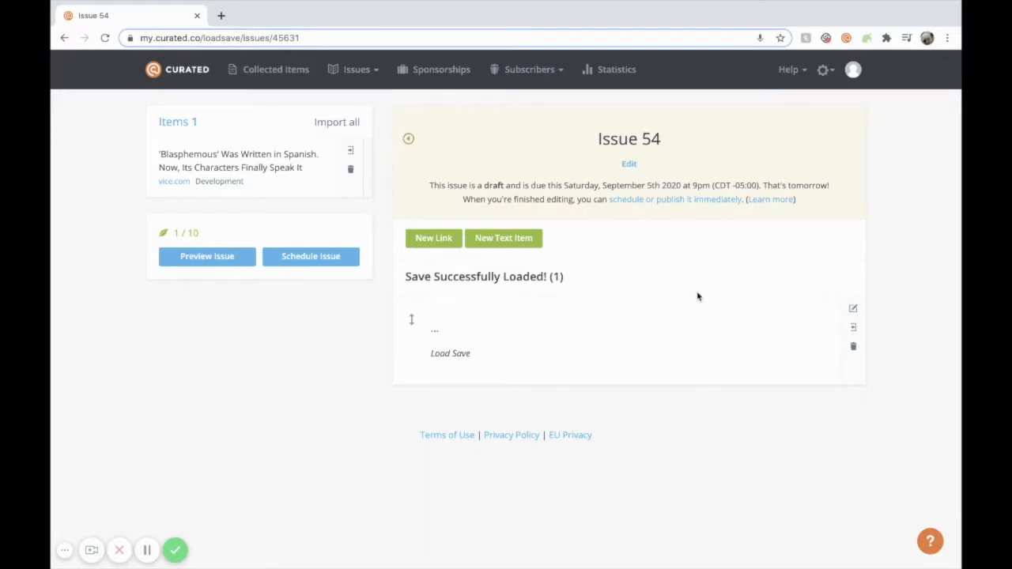
pyautogui.moveTo(393, 259)
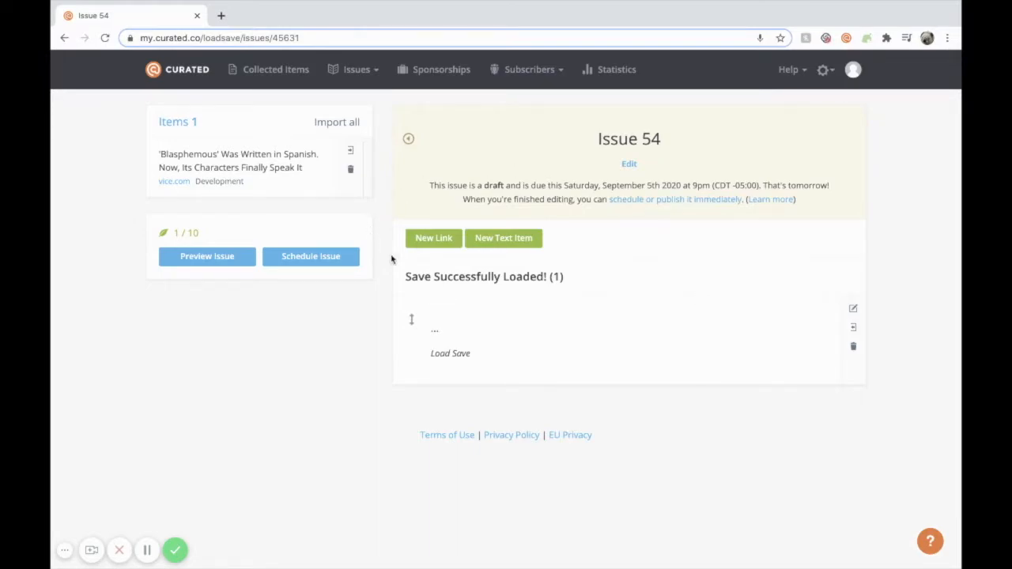
# Step: Add a new link from the Gotham Knights first-look article URL, fetch its details and save it
pyautogui.click(433, 237)
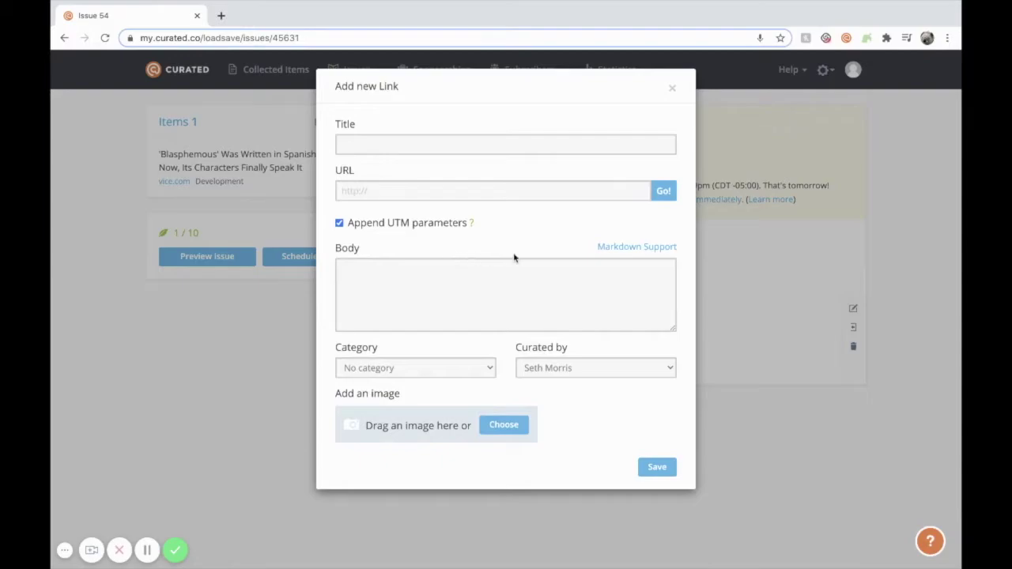
pyautogui.moveTo(481, 223)
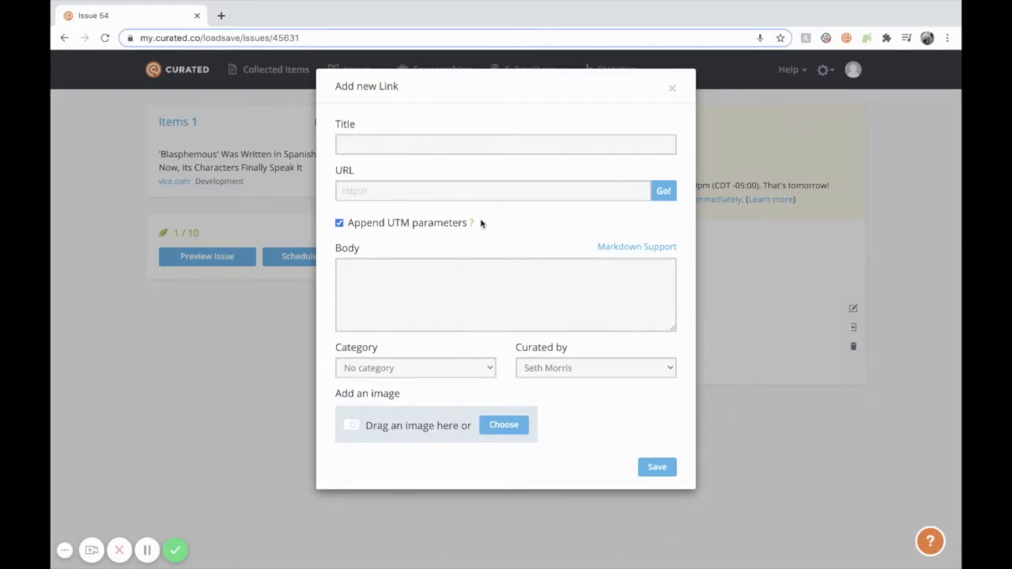
pyautogui.write('20/09/04/building-a-world-without-batman-a-first-look-at-gotham-knights/')
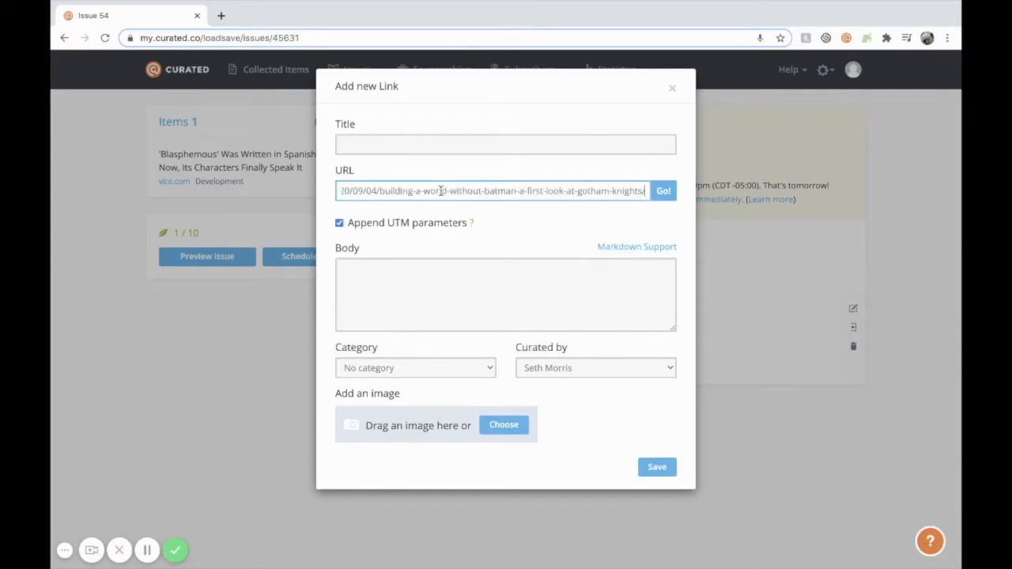
pyautogui.click(506, 144)
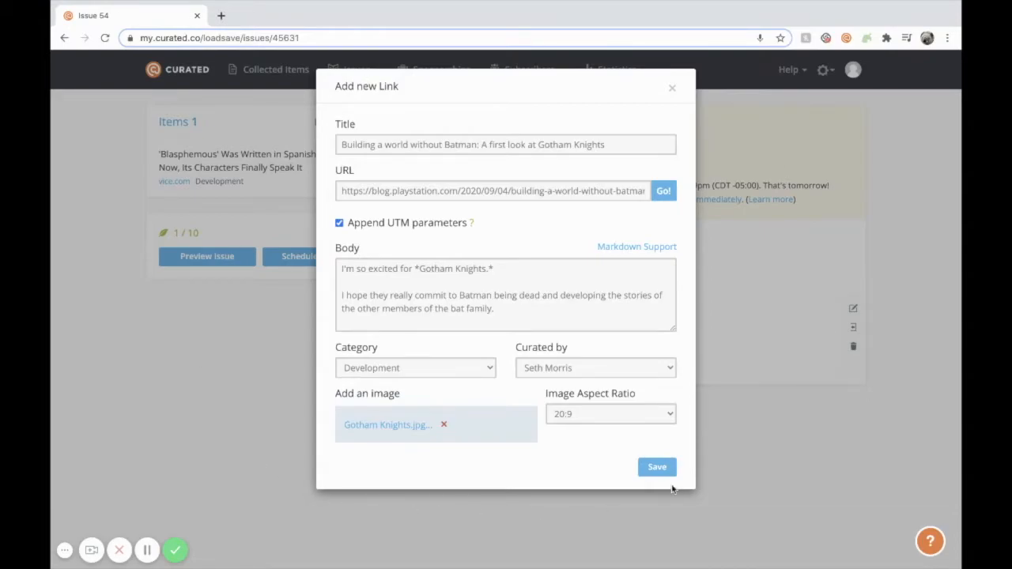
pyautogui.click(658, 467)
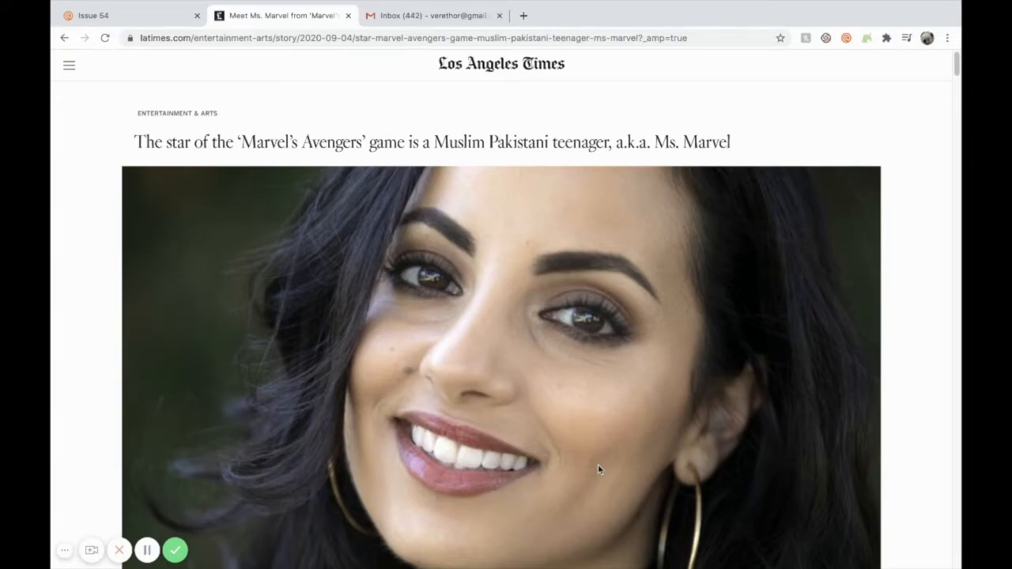
# Step: Grab the LA Times Ms. Marvel article's address and switch to the Gmail inbox
pyautogui.click(348, 37)
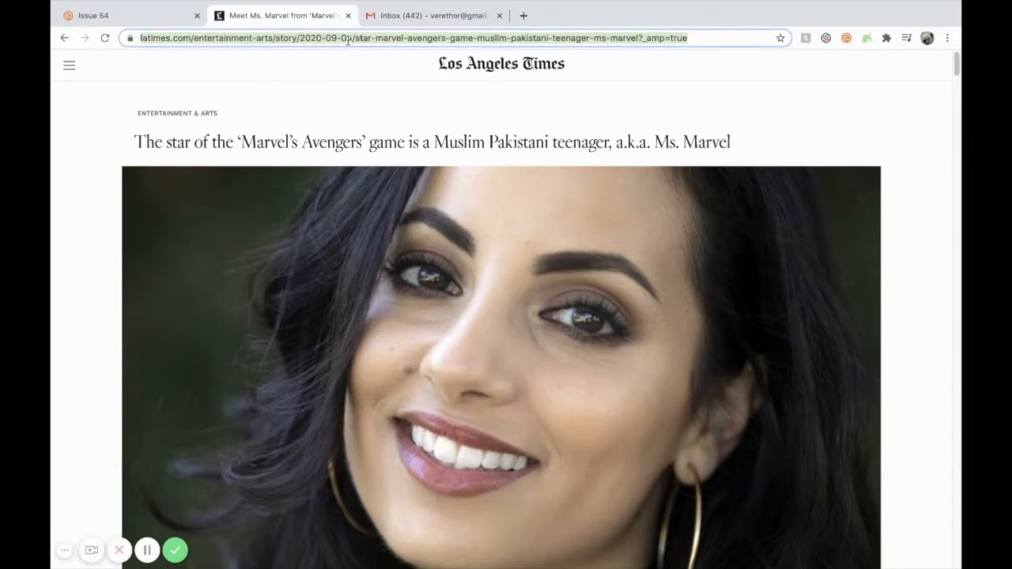
pyautogui.click(431, 16)
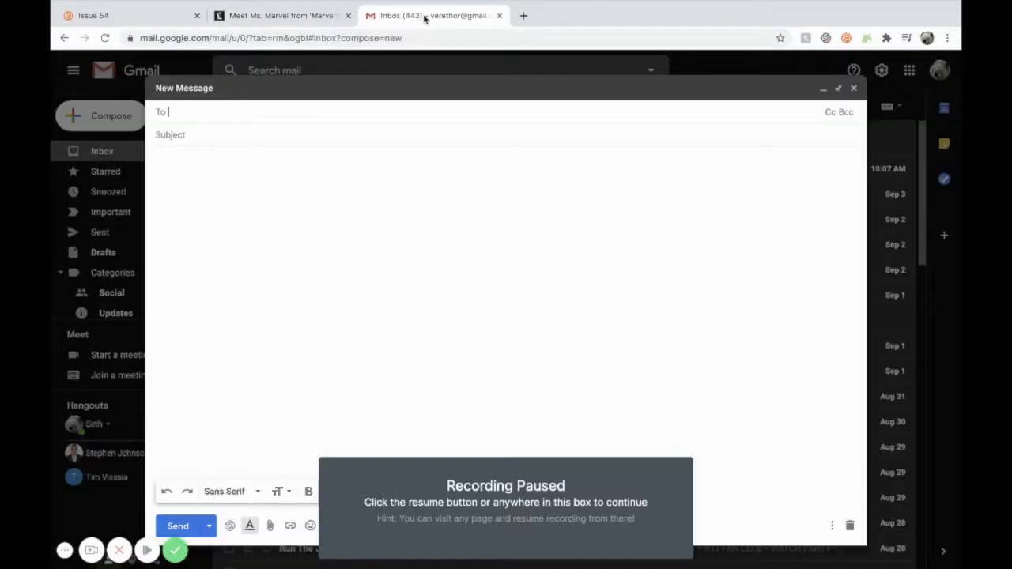
# Step: Start a message containing the latimes.com Ms. Marvel article URL, addressed to Load Save
pyautogui.click(357, 228)
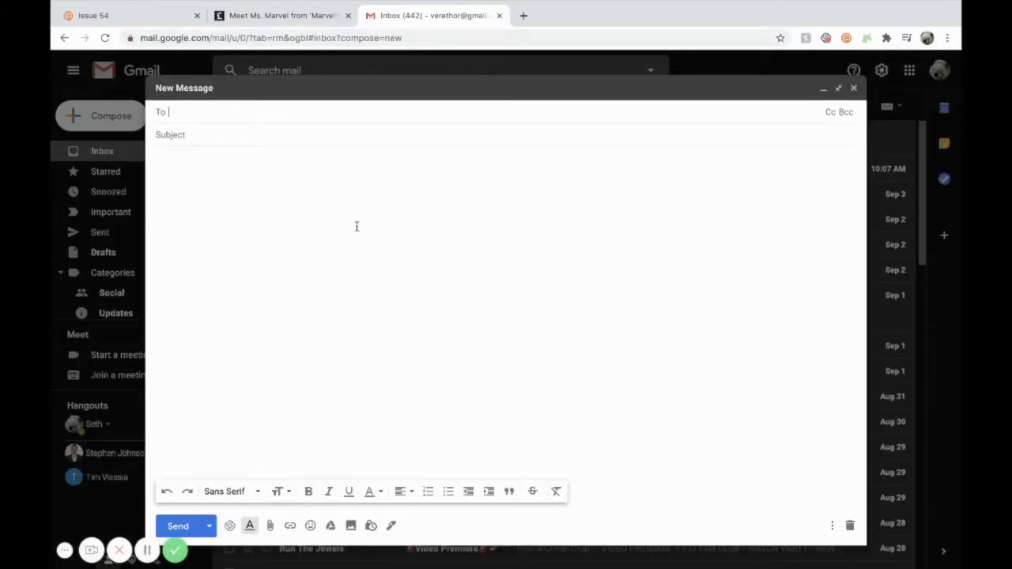
pyautogui.write('https://www.latimes.com/entertainment-arts/story/2020-09-04/star-marvel-avengers-game-muslim-pakistani-teenager-ms-marvel?_amp=true')
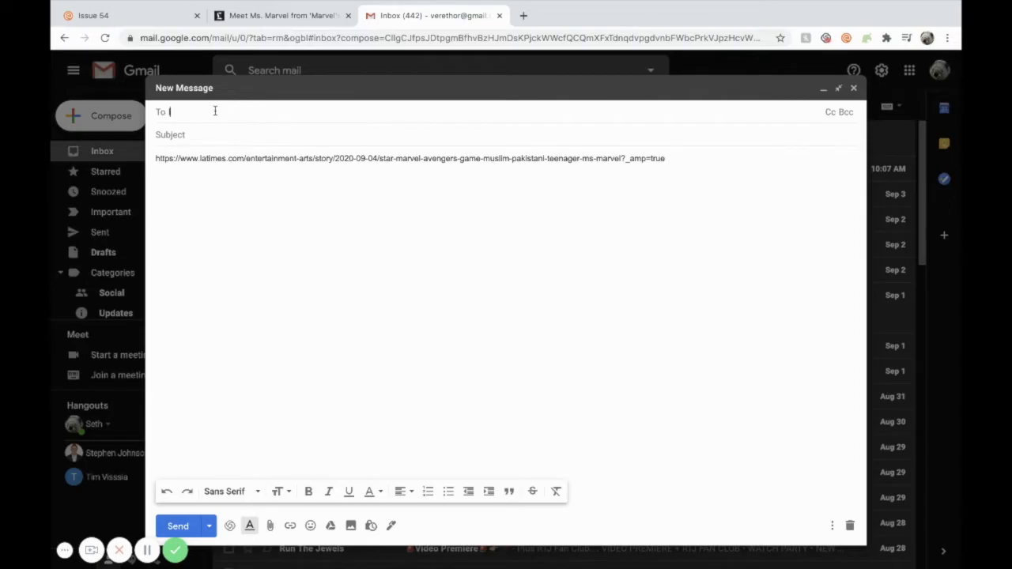
pyautogui.write('load')
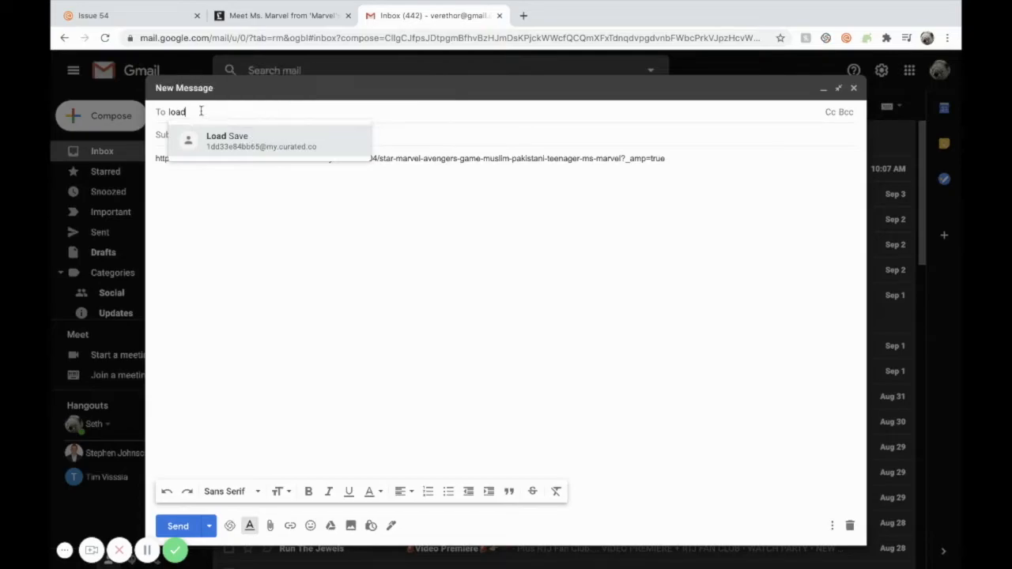
pyautogui.moveTo(269, 133)
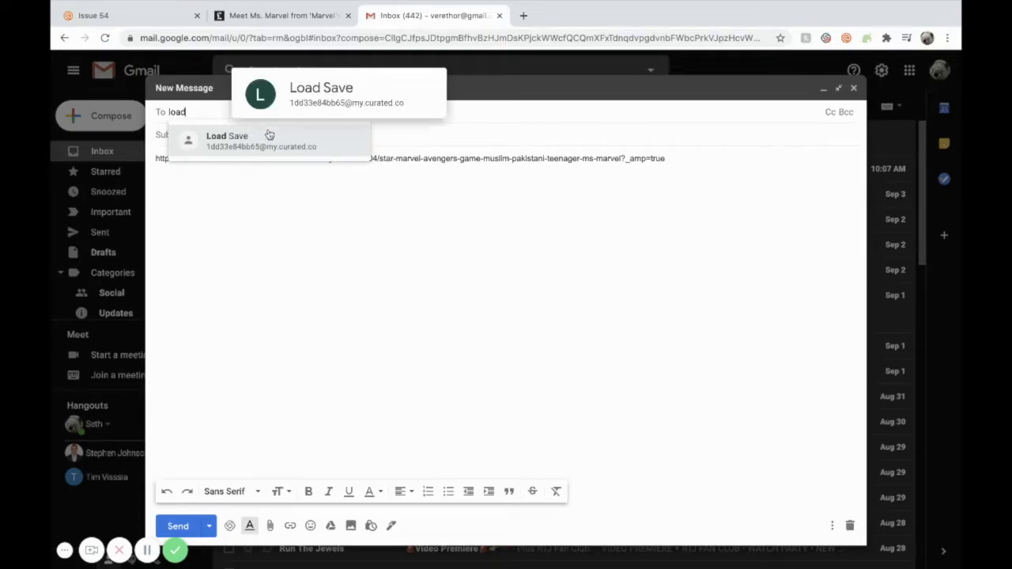
pyautogui.moveTo(306, 139)
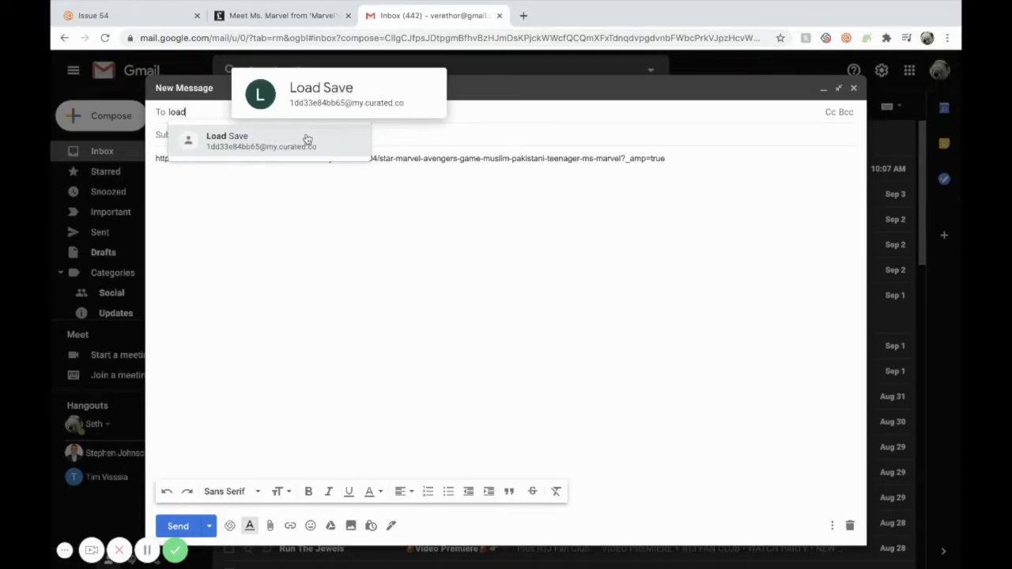
pyautogui.click(261, 140)
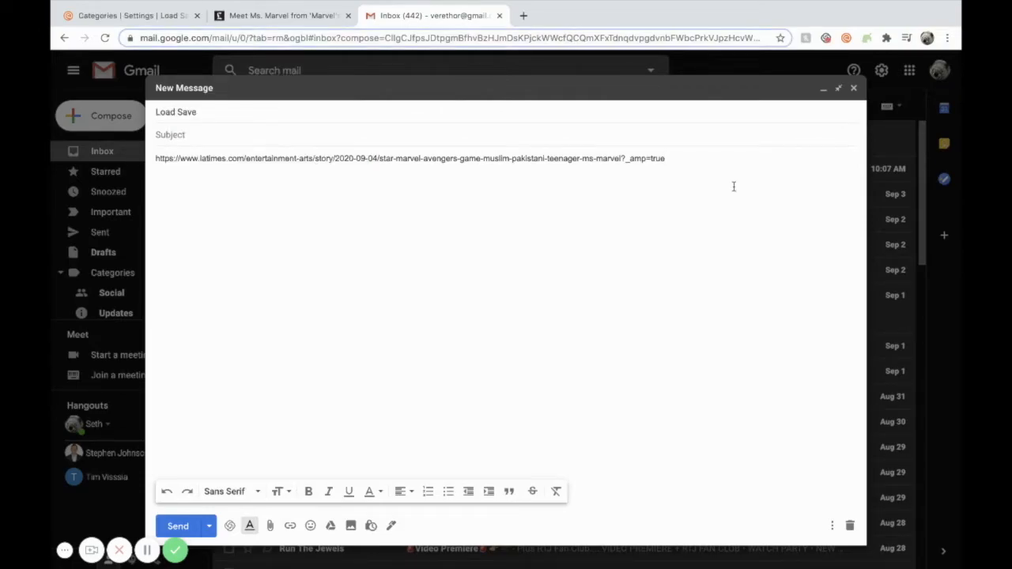
# Step: Tag the link 'development' in the body and send it to the collection address
pyautogui.write('development')
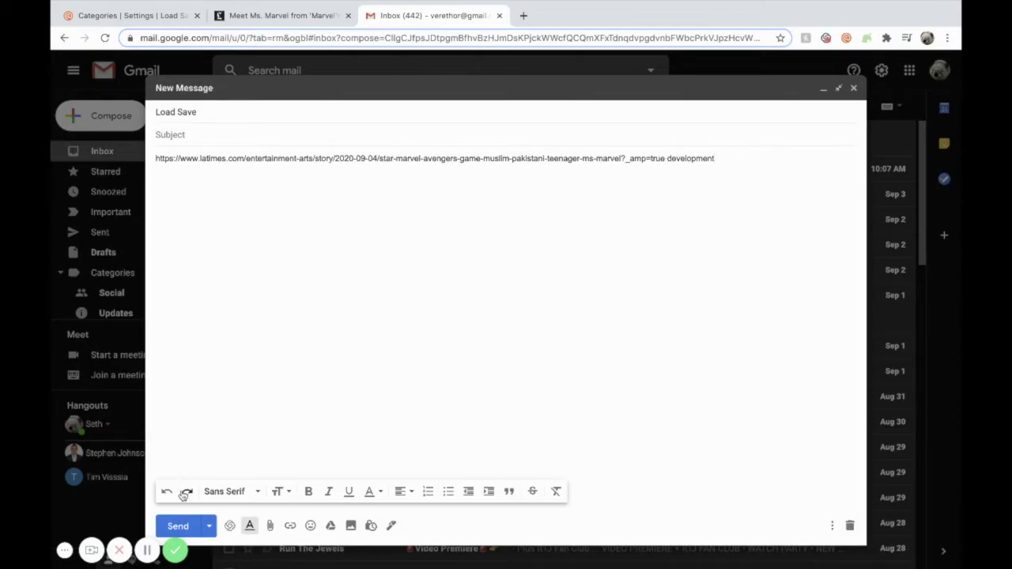
pyautogui.click(178, 525)
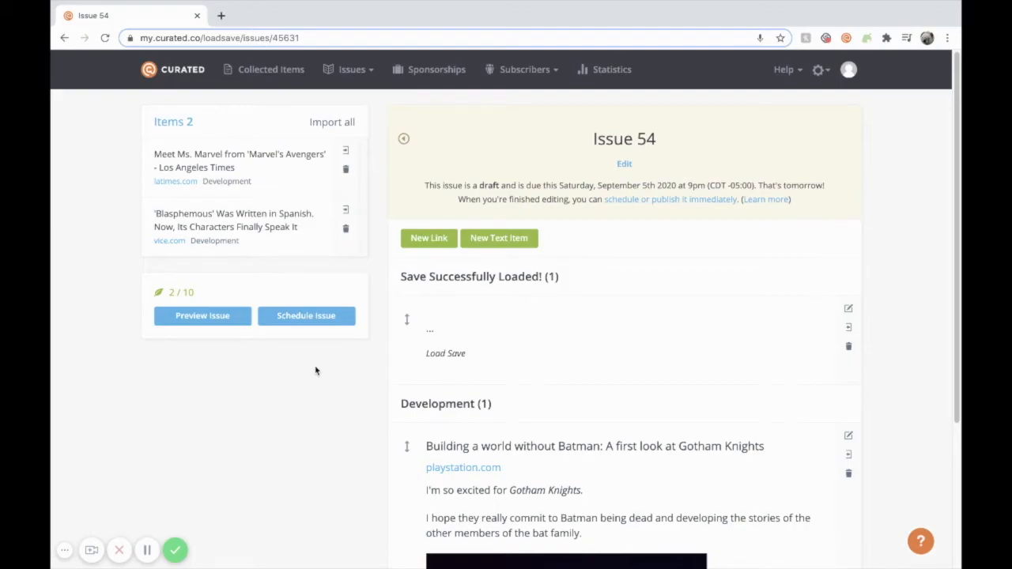
pyautogui.moveTo(114, 114)
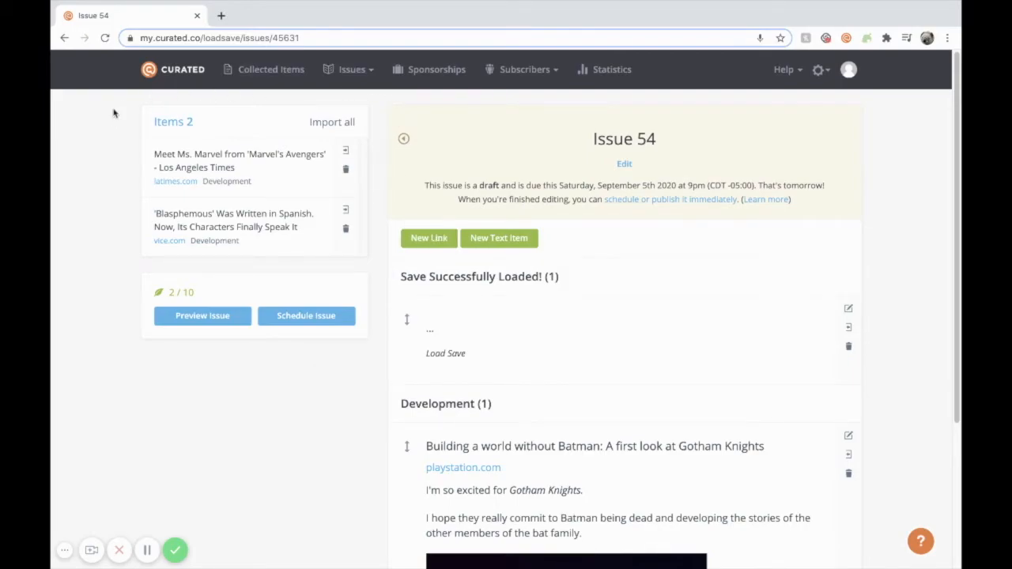
# Step: Import all collected links into Issue 54 and view it as a Web Preview page
pyautogui.click(332, 122)
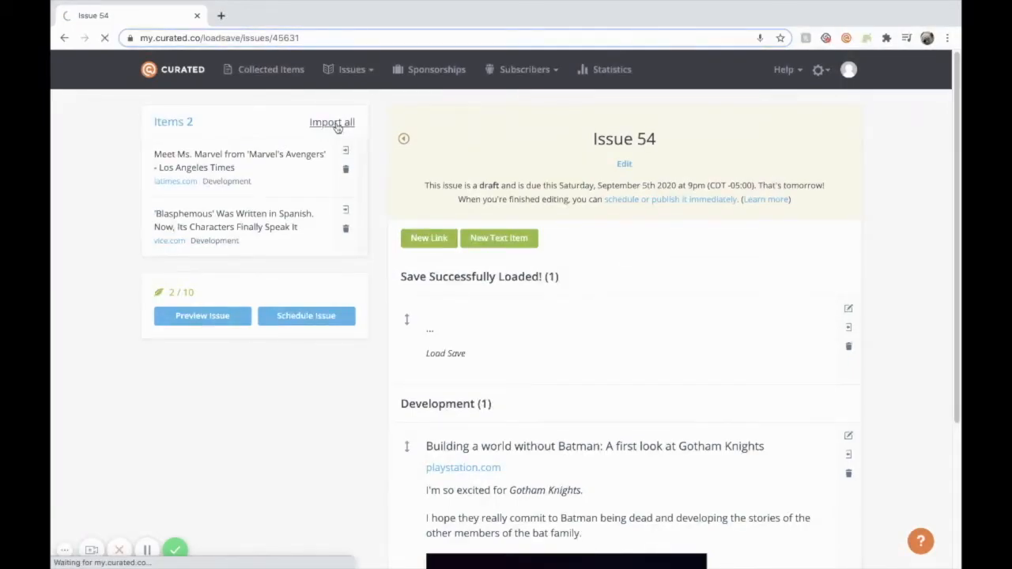
pyautogui.click(333, 122)
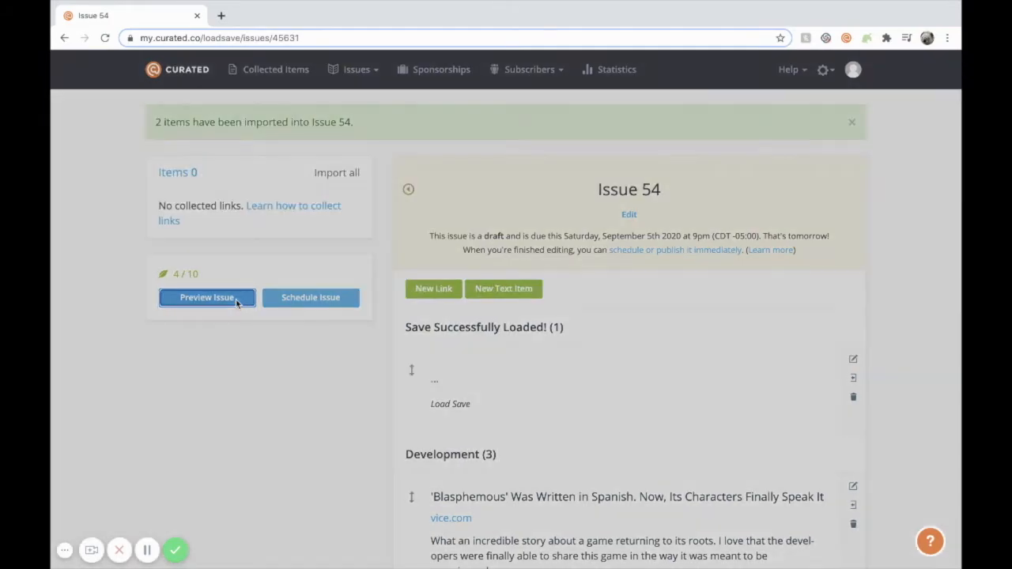
pyautogui.click(206, 297)
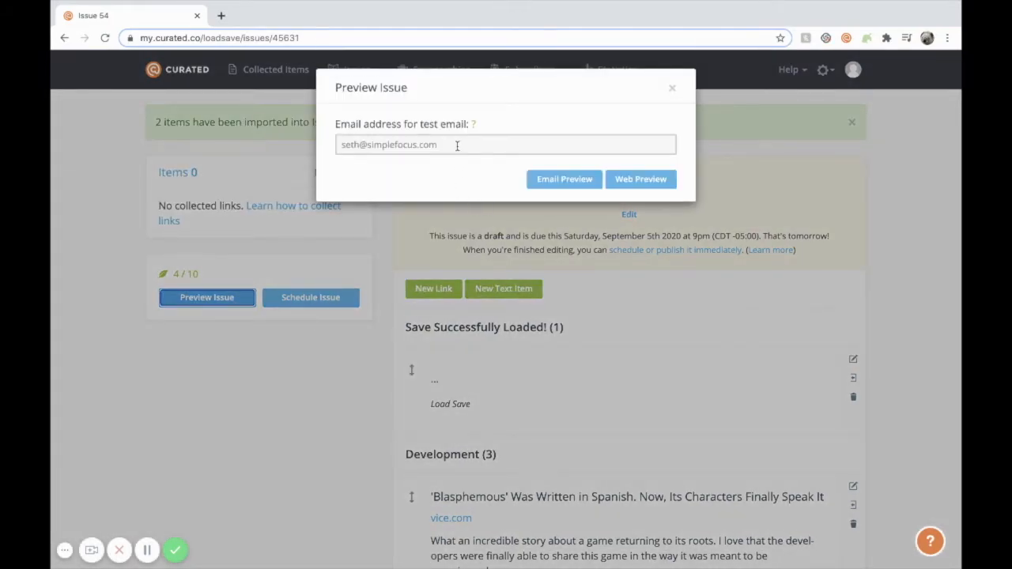
pyautogui.moveTo(636, 168)
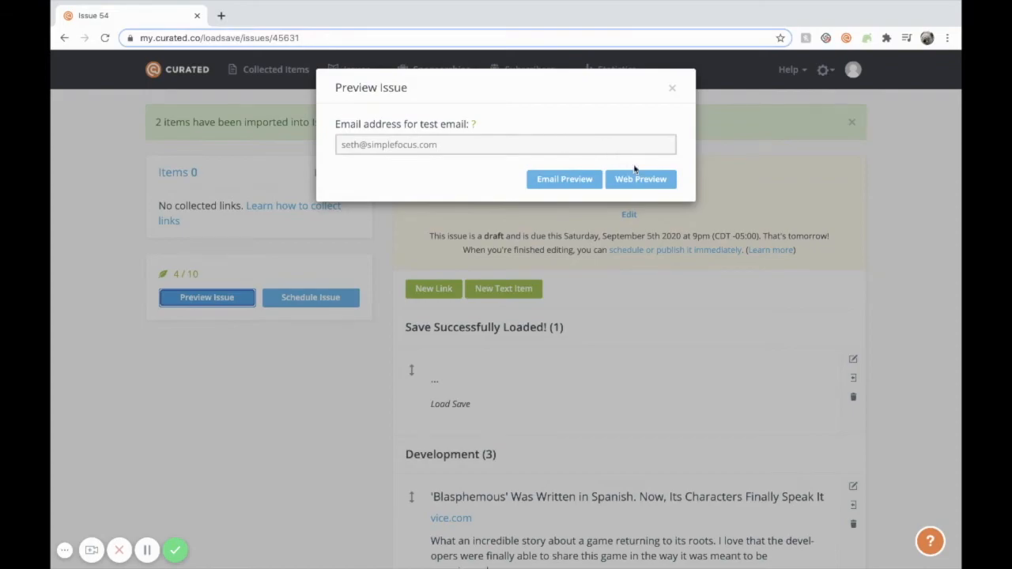
pyautogui.click(641, 179)
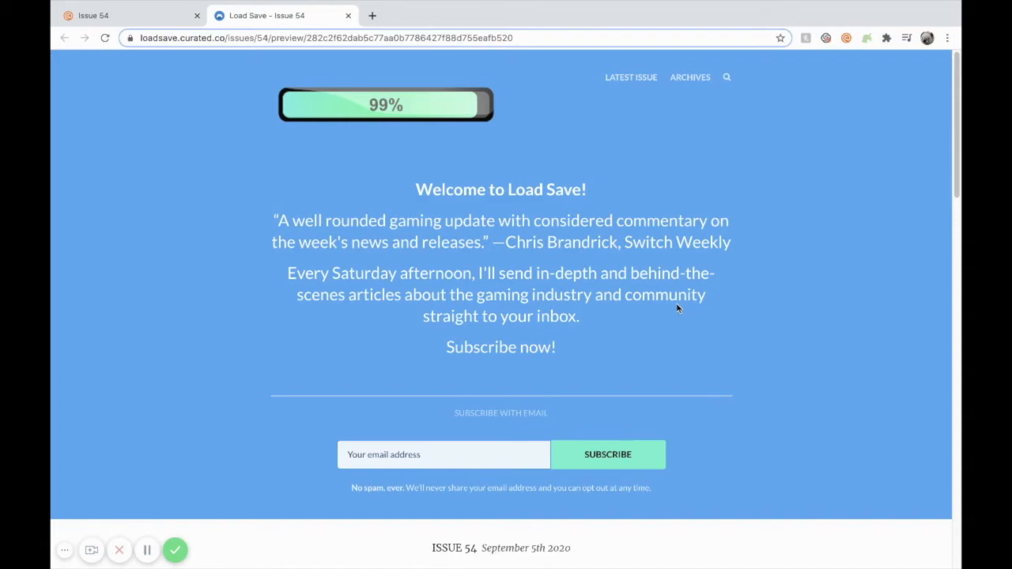
pyautogui.scroll(-3)
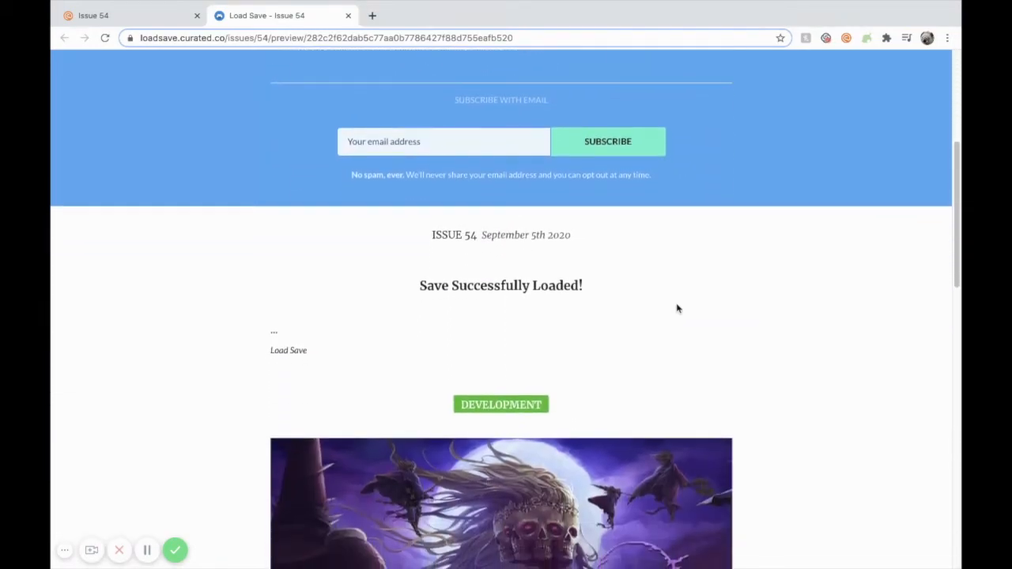
pyautogui.scroll(-3)
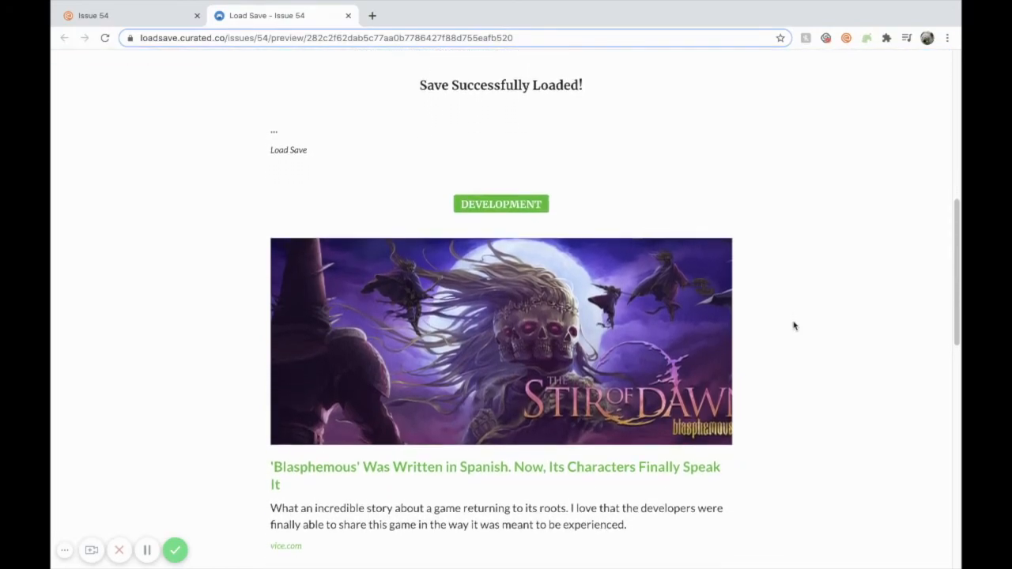
pyautogui.scroll(-3)
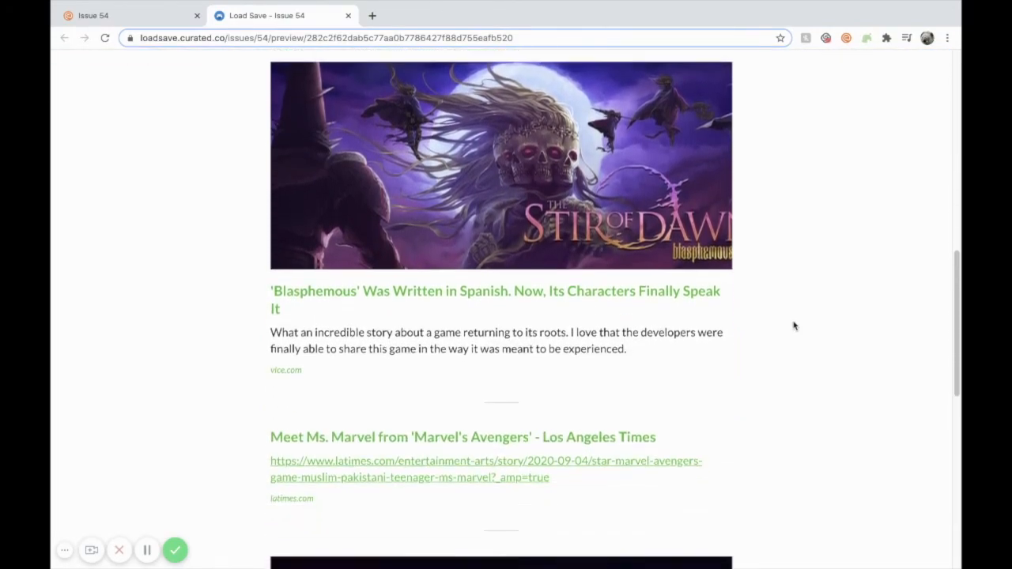
pyautogui.scroll(-3)
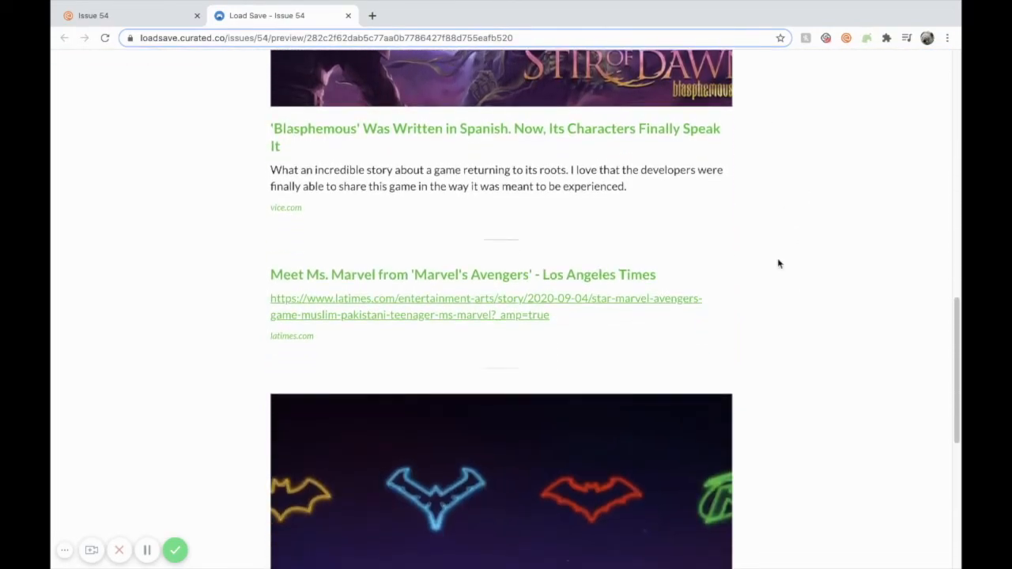
pyautogui.scroll(-3)
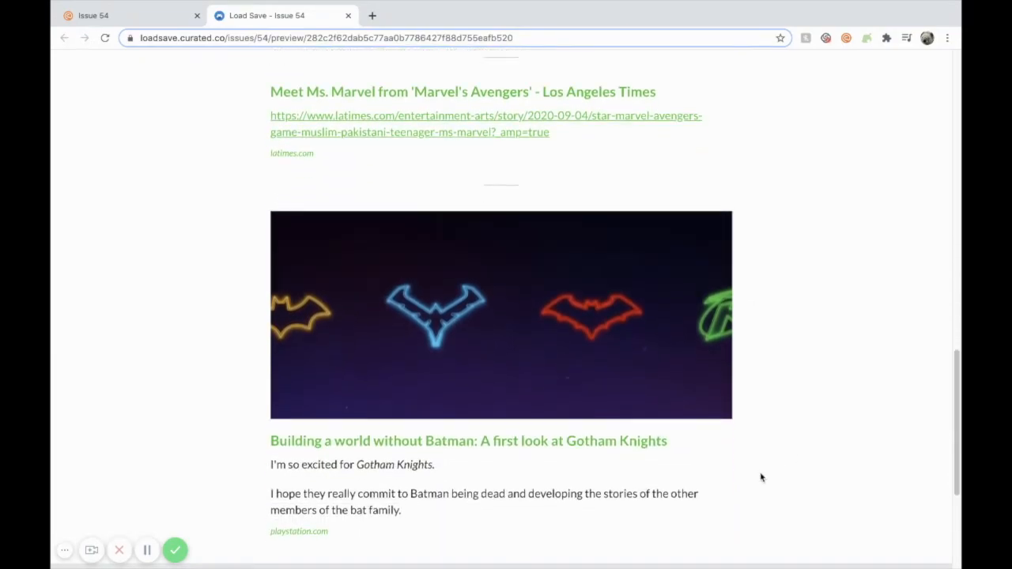
pyautogui.scroll(-3)
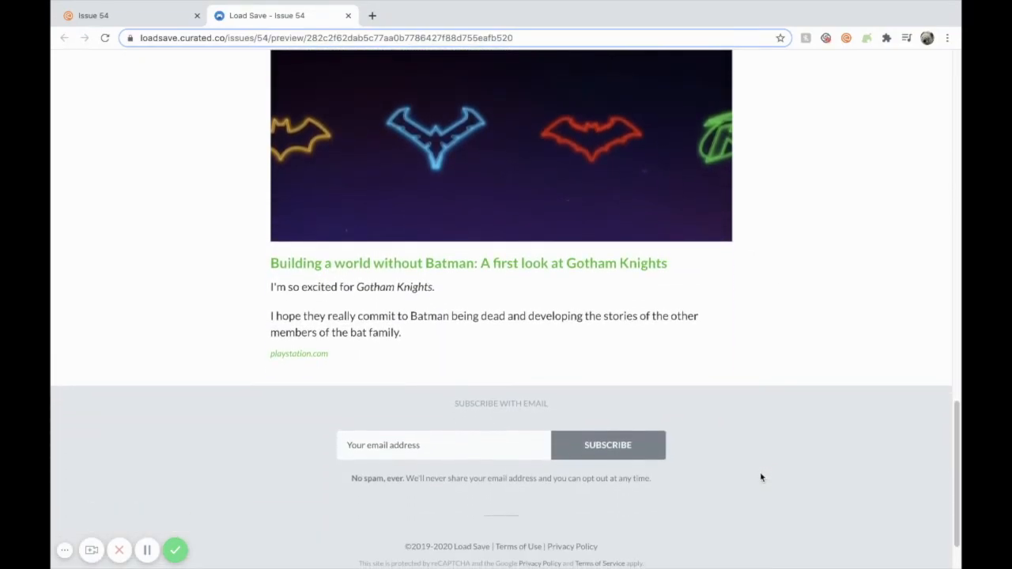
pyautogui.moveTo(257, 418)
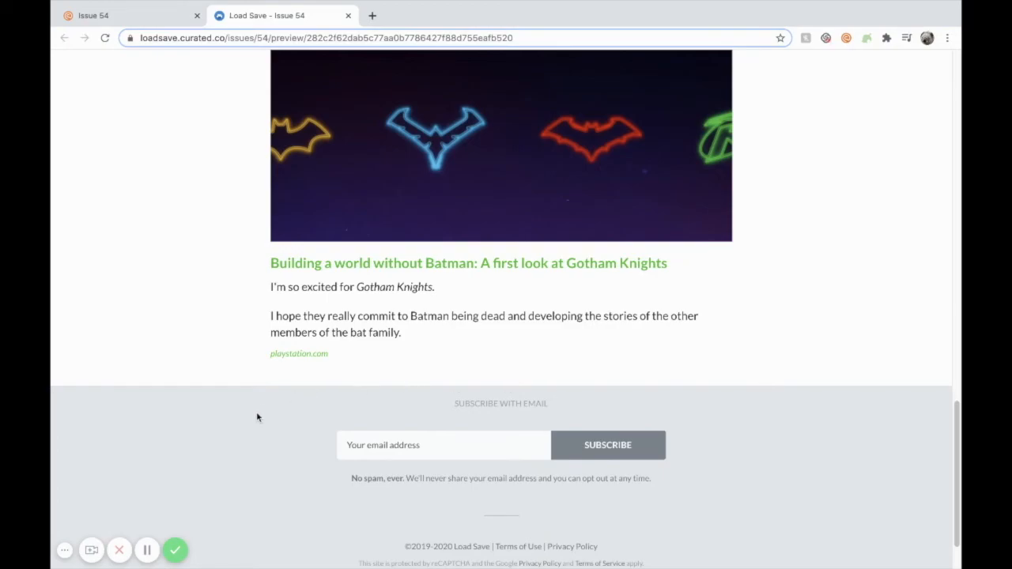